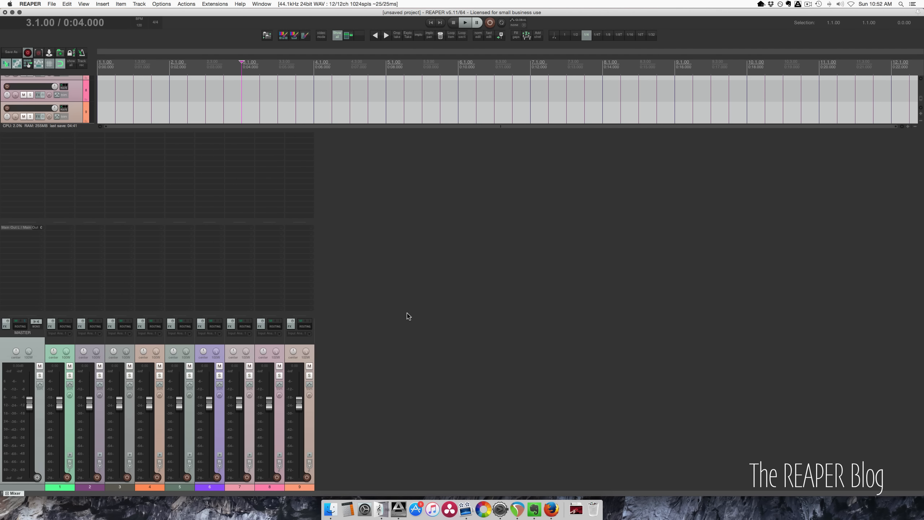
{"action": "mouse_move", "coordinate": [155, 377]}
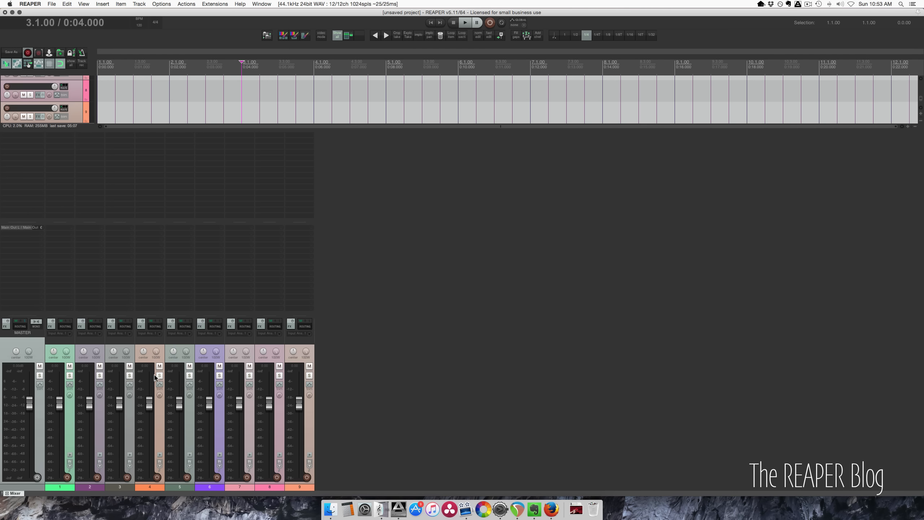
{"action": "mouse_move", "coordinate": [136, 376]}
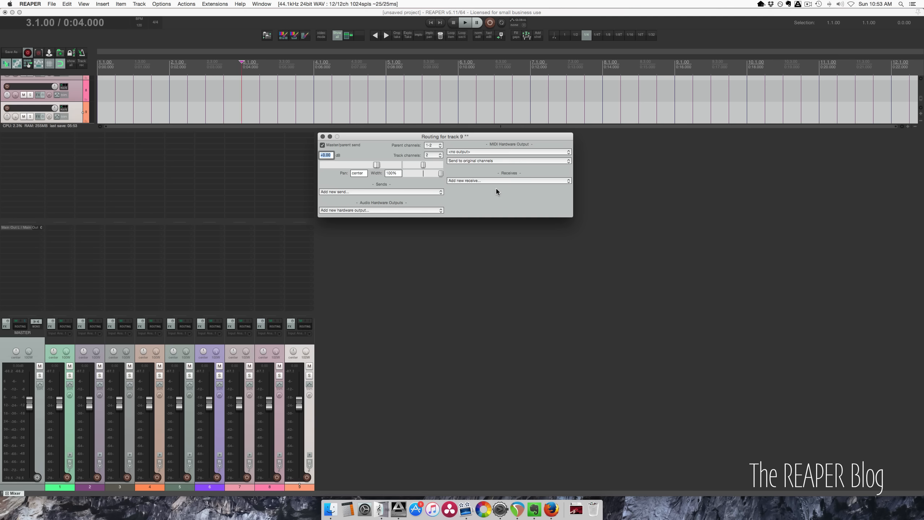
Step: Add receives from all other tracks to track 9 so it receives tracks 1–8 at -6 dB
{"action": "left_click", "coordinate": [508, 180]}
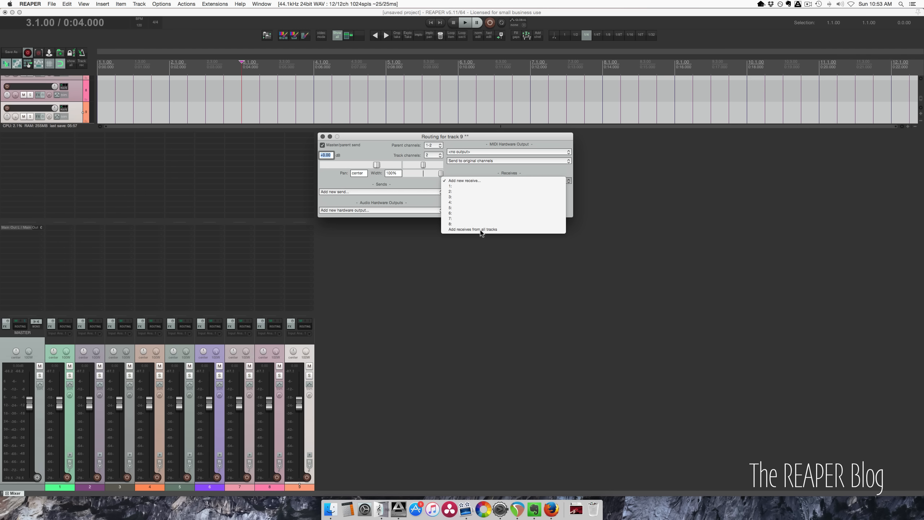
{"action": "left_click", "coordinate": [473, 229]}
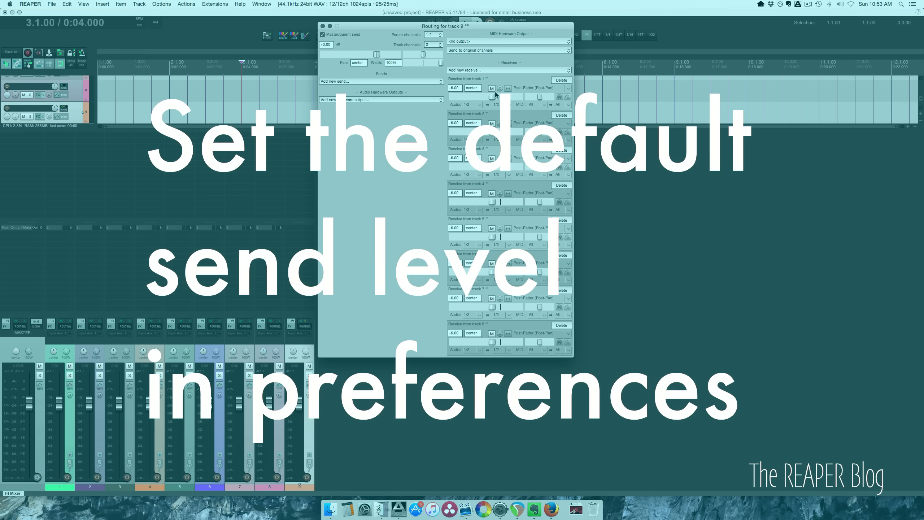
{"action": "mouse_move", "coordinate": [107, 262]}
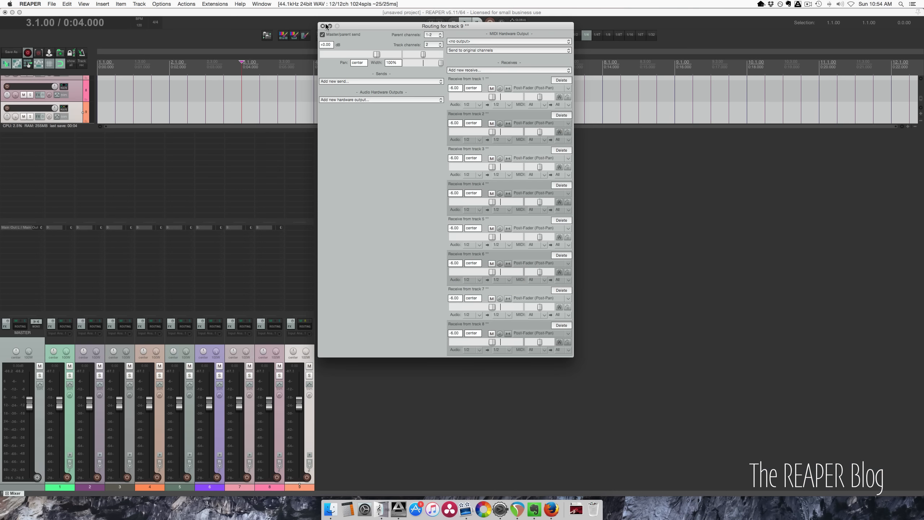
{"action": "left_click", "coordinate": [323, 25]}
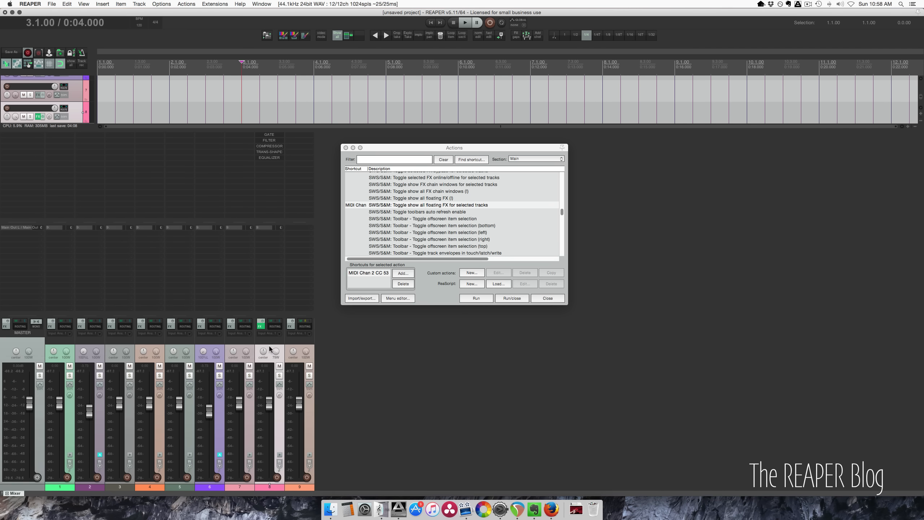
Step: Run 'SWS/S&M: Toggle show all floating FX for selected tracks' and close the Actions window
{"action": "left_click", "coordinate": [546, 298]}
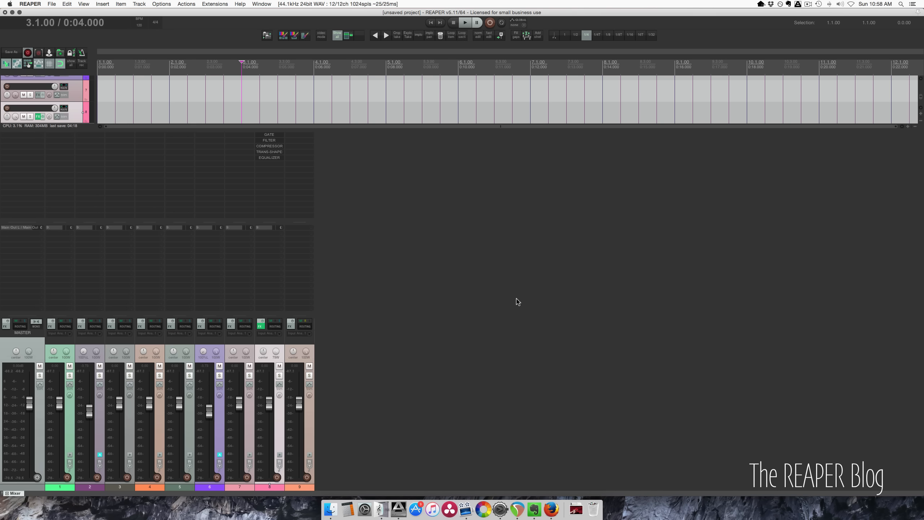